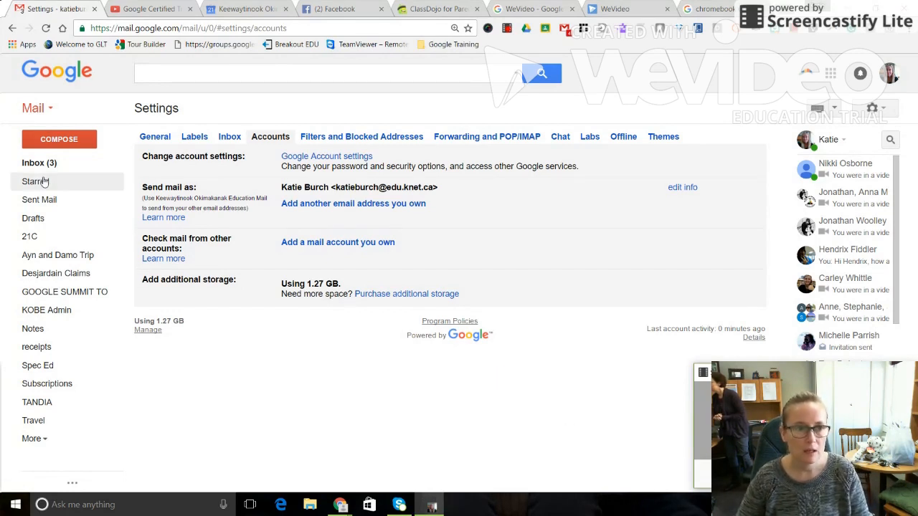
Switch from account settings back to the Mail inbox via the top-left switcher
left_click(37, 107)
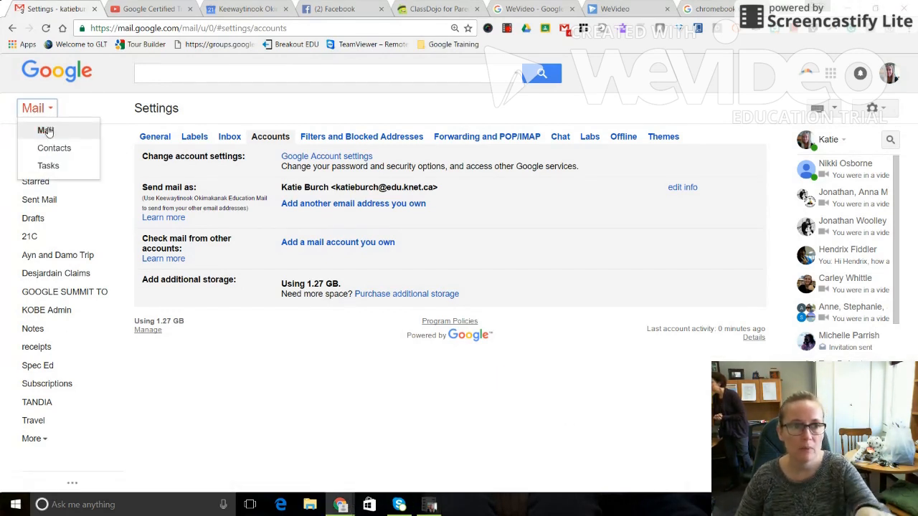
left_click(45, 131)
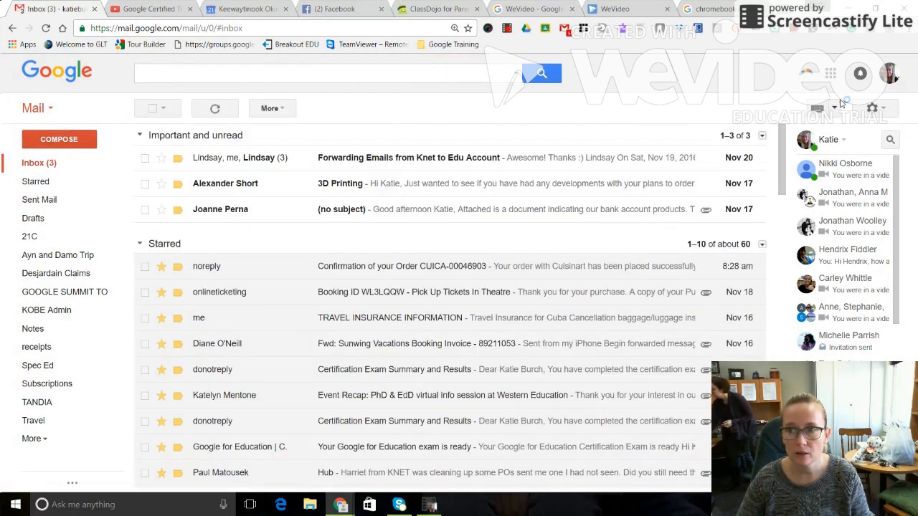
Reach the Accounts page of Gmail Settings from the gear menu
left_click(872, 107)
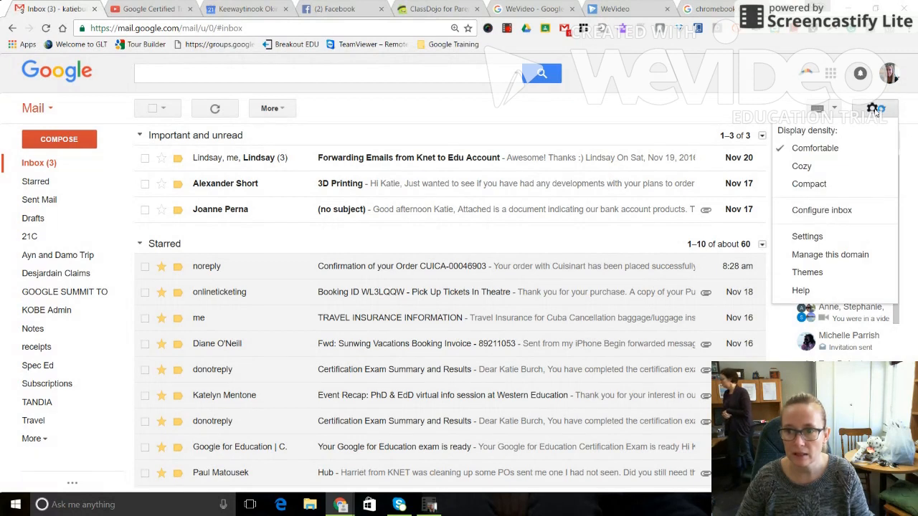
left_click(807, 236)
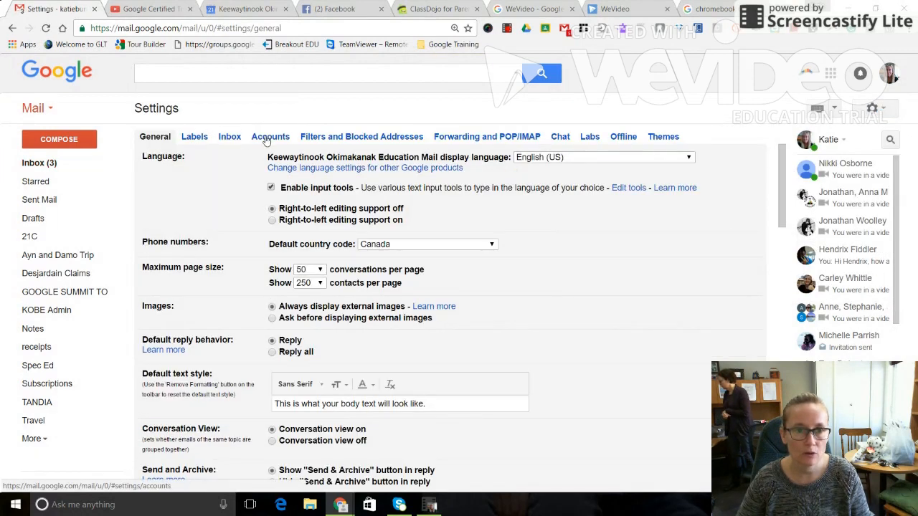
left_click(270, 136)
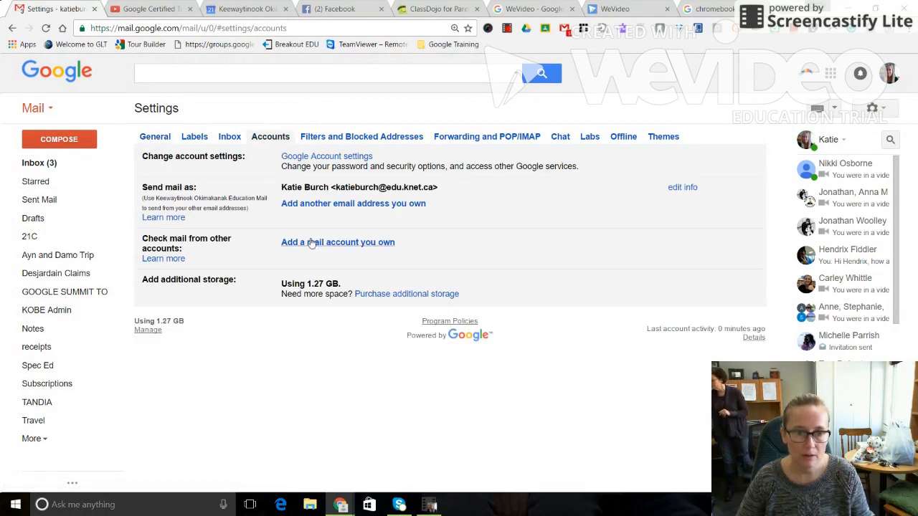
Add a mail account to check, entering the knet.ca address and proceeding to its server settings
left_click(338, 241)
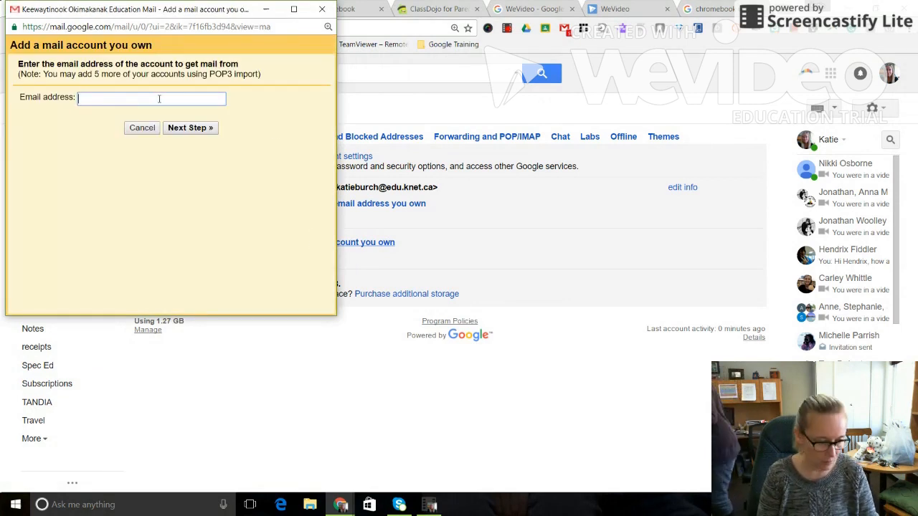
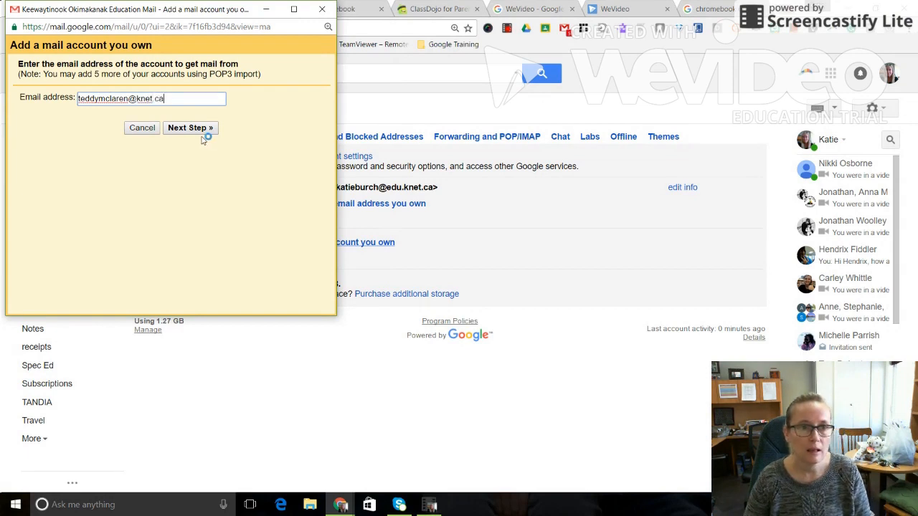
left_click(190, 127)
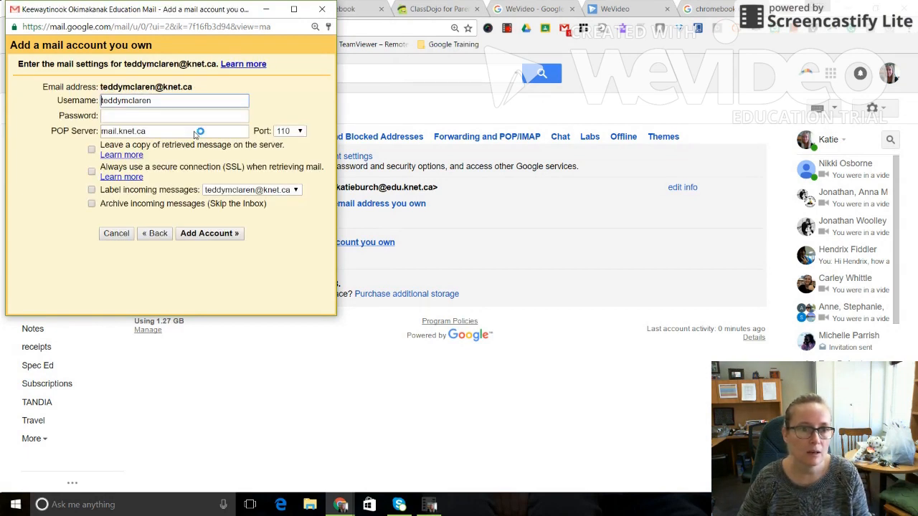
Add the knet.ca account with its password and POP server mail.knet.ca on port 110
left_click(174, 115)
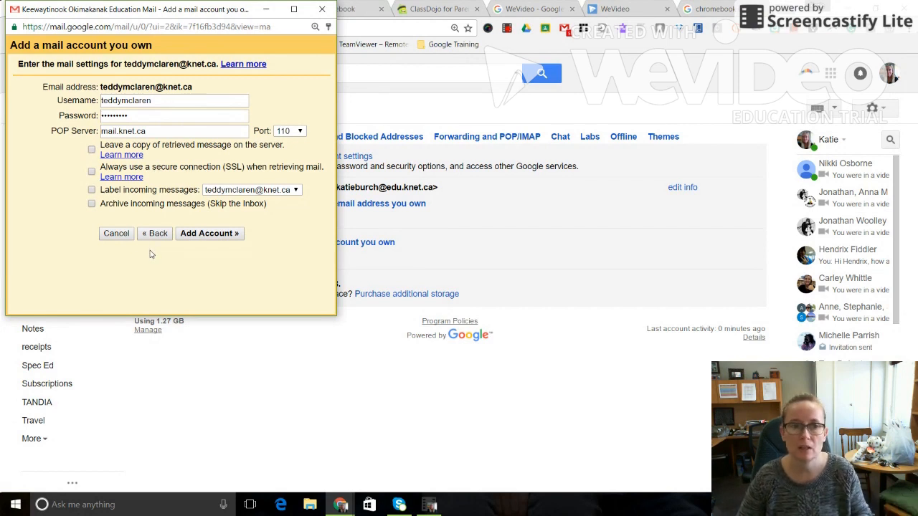
mouse_move(210, 247)
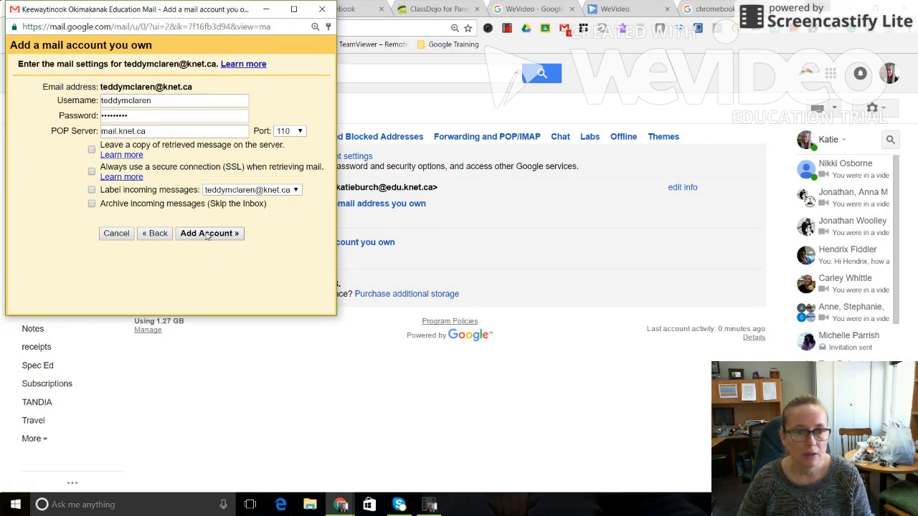
left_click(208, 233)
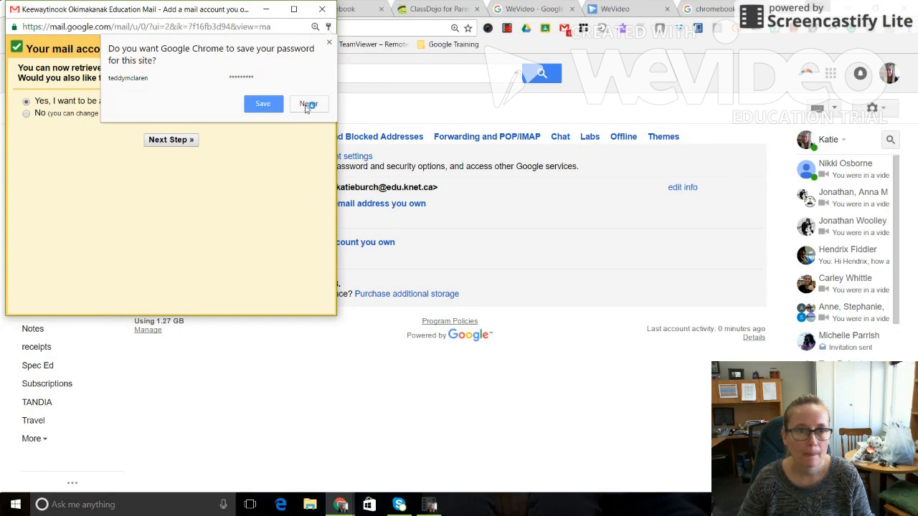
left_click(308, 104)
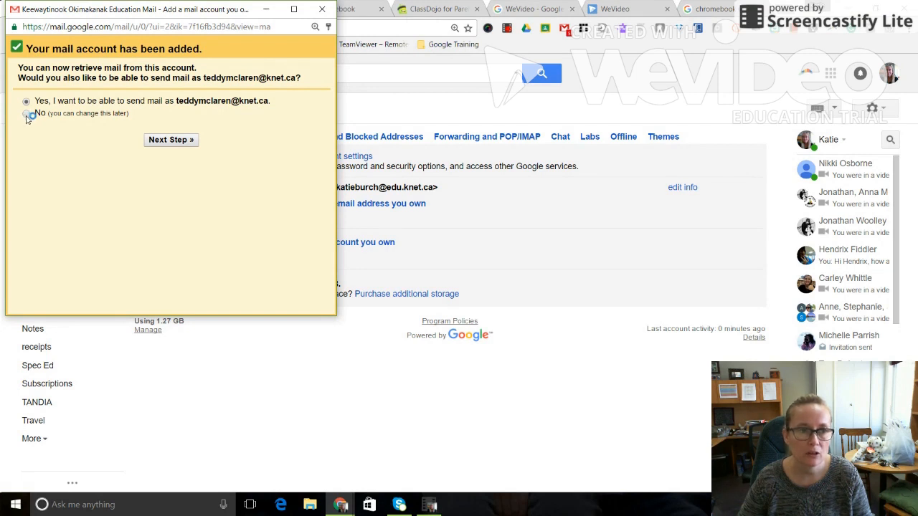
left_click(26, 114)
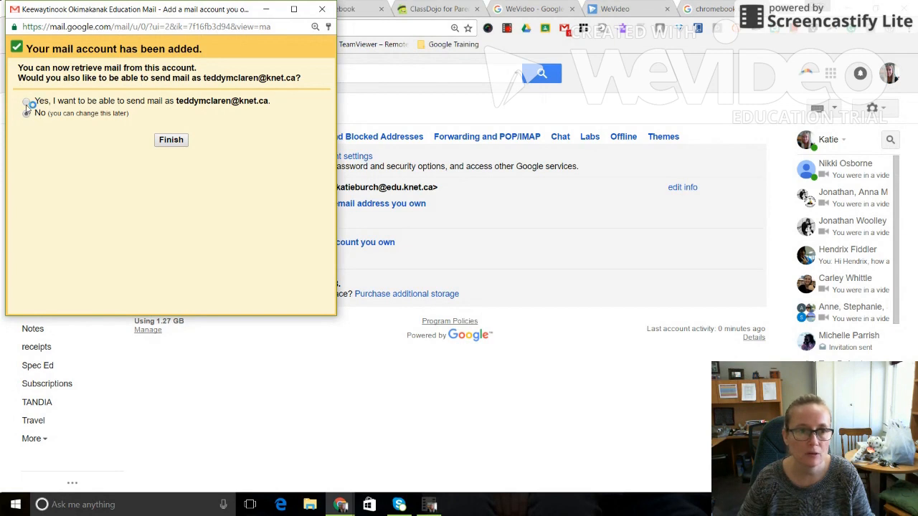
left_click(26, 113)
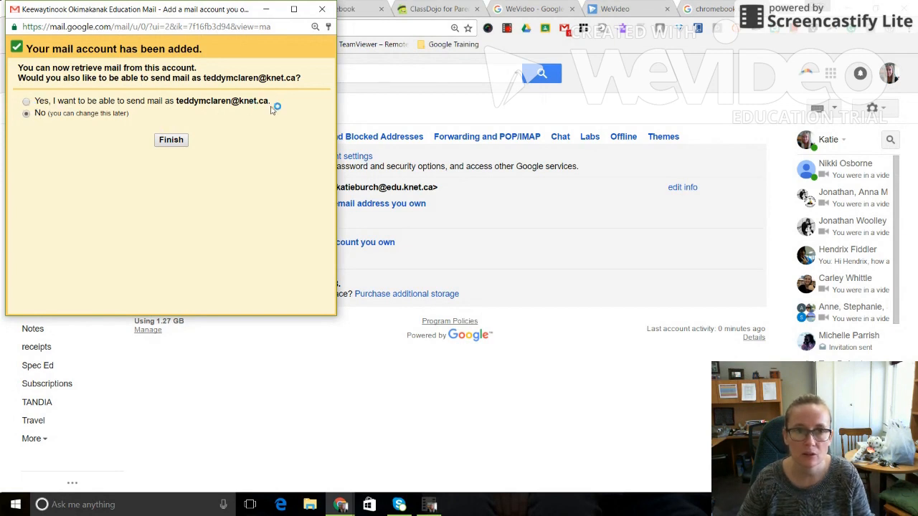
left_click(171, 139)
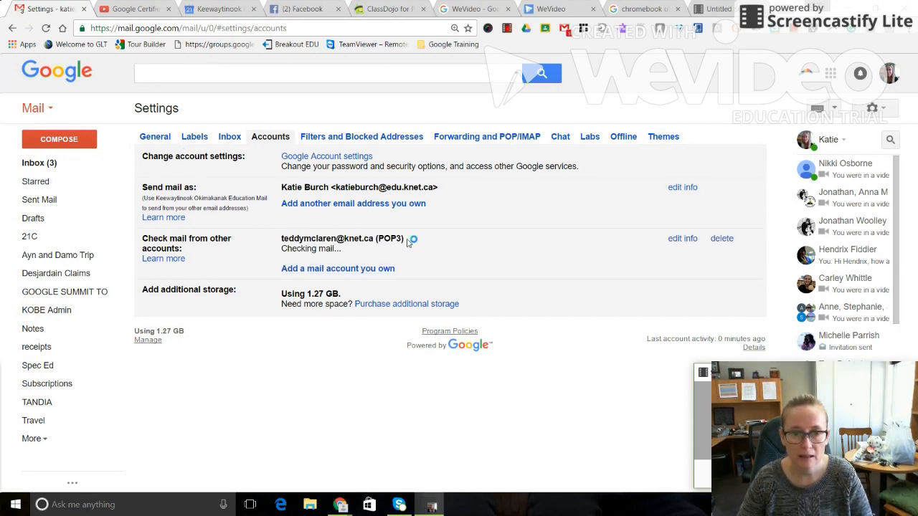
mouse_move(258, 258)
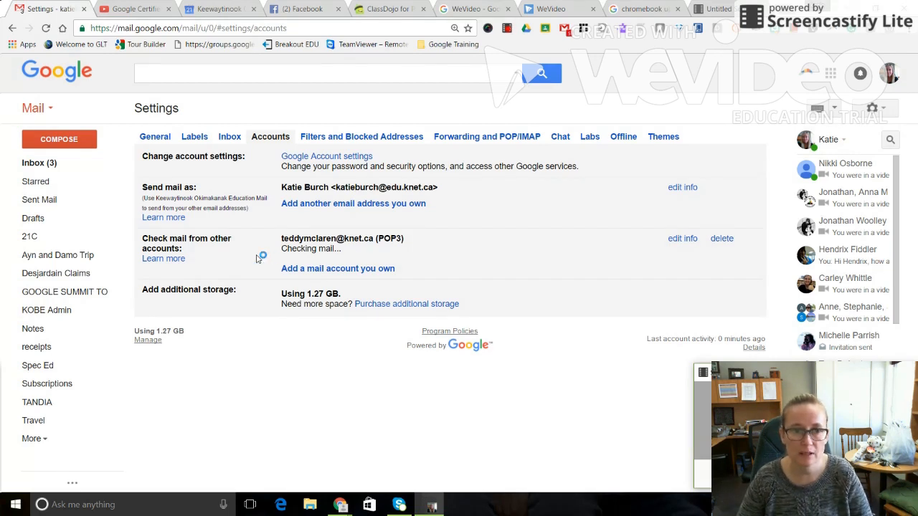